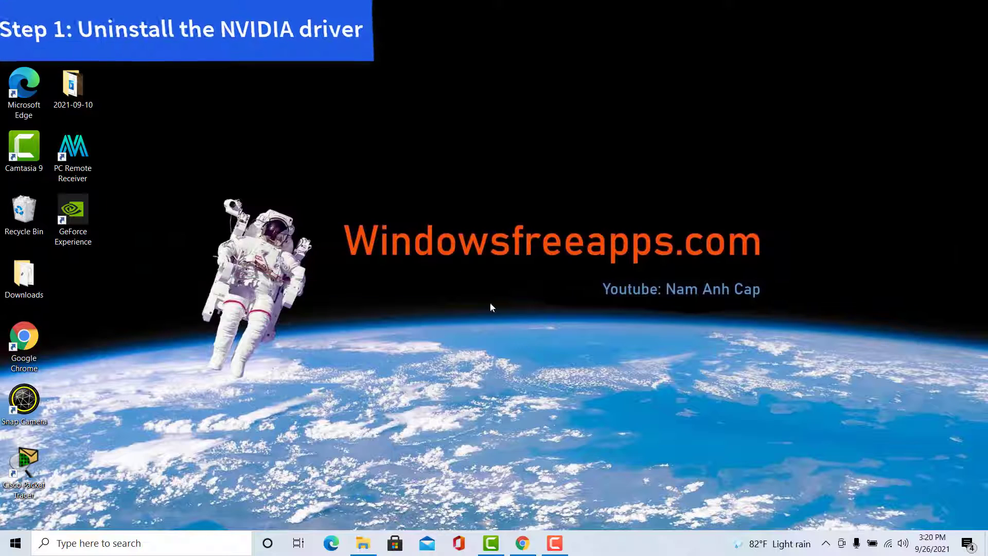
# Step: Find Device Manager through Windows search ('devi')
pyautogui.click(126, 542)
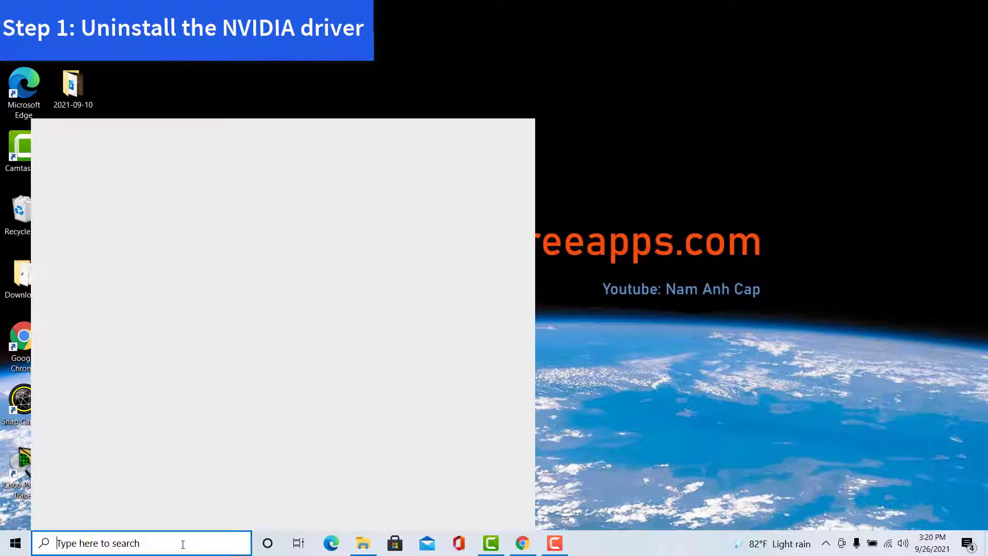
pyautogui.write('devi')
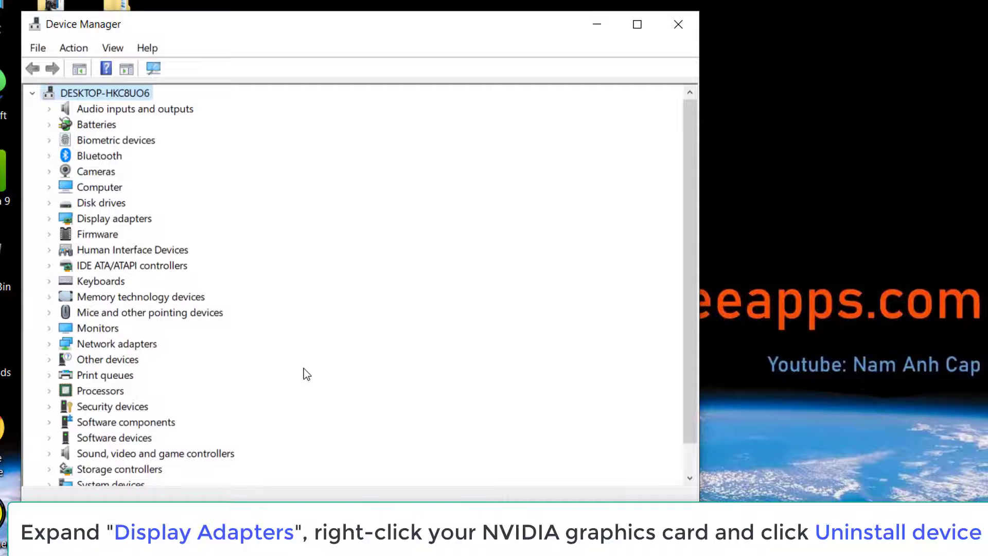
pyautogui.moveTo(157, 309)
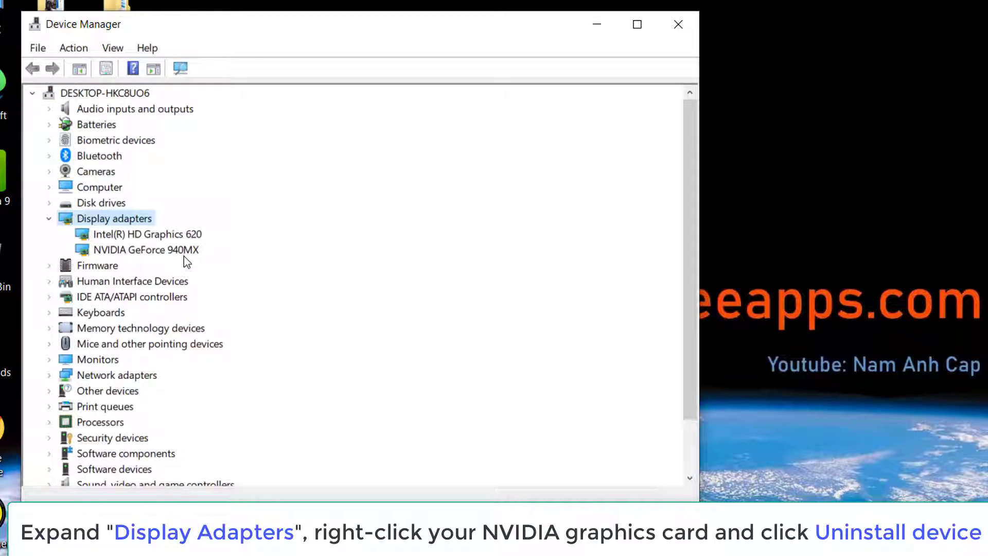
# Step: Uninstall the NVIDIA GeForce 940MX display adapter and confirm its removal
pyautogui.click(145, 249)
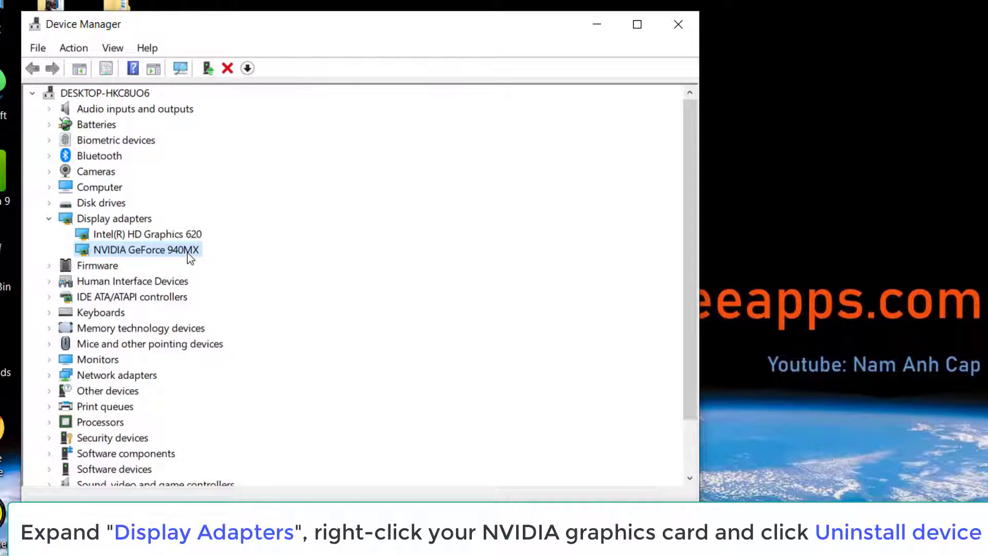
pyautogui.rightClick(144, 249)
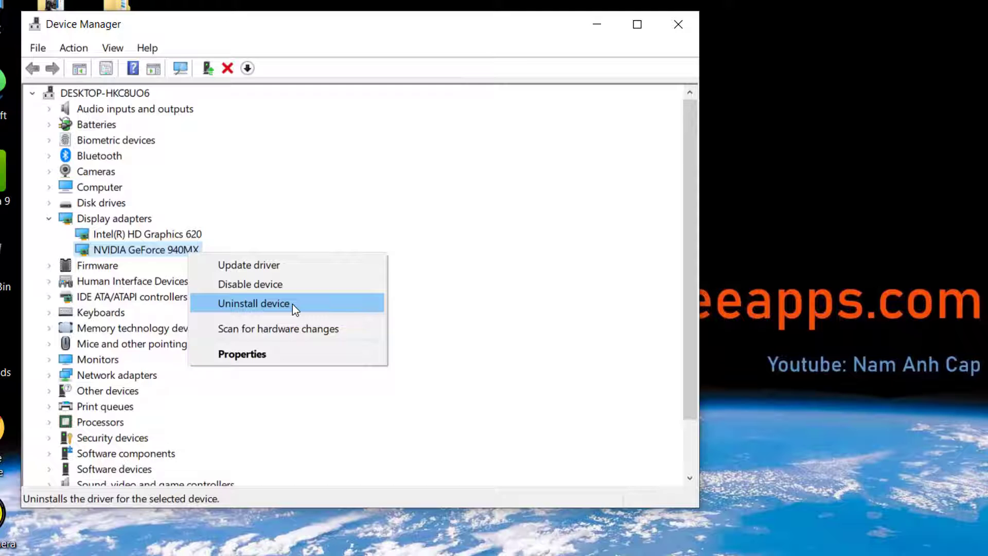
pyautogui.click(253, 302)
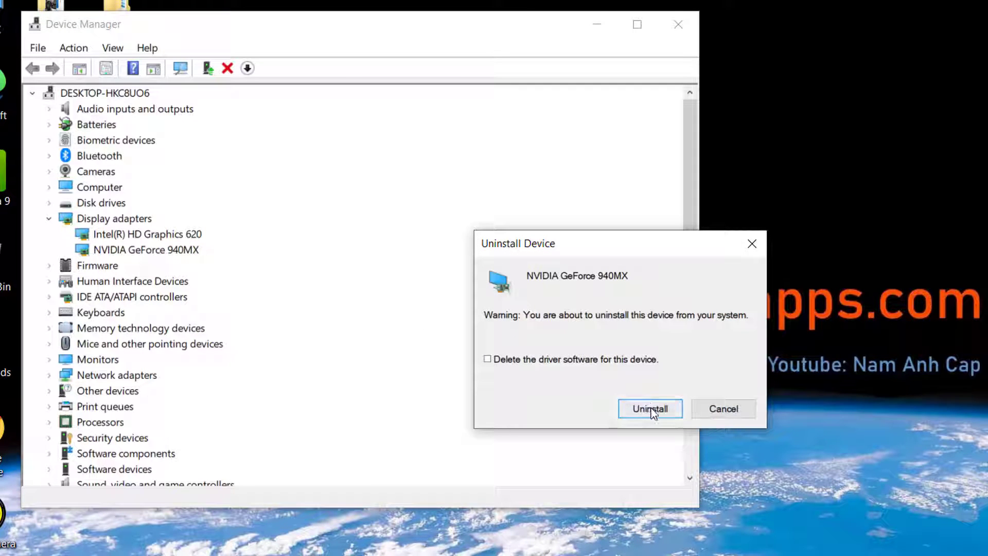
pyautogui.click(649, 408)
pyautogui.write('c')
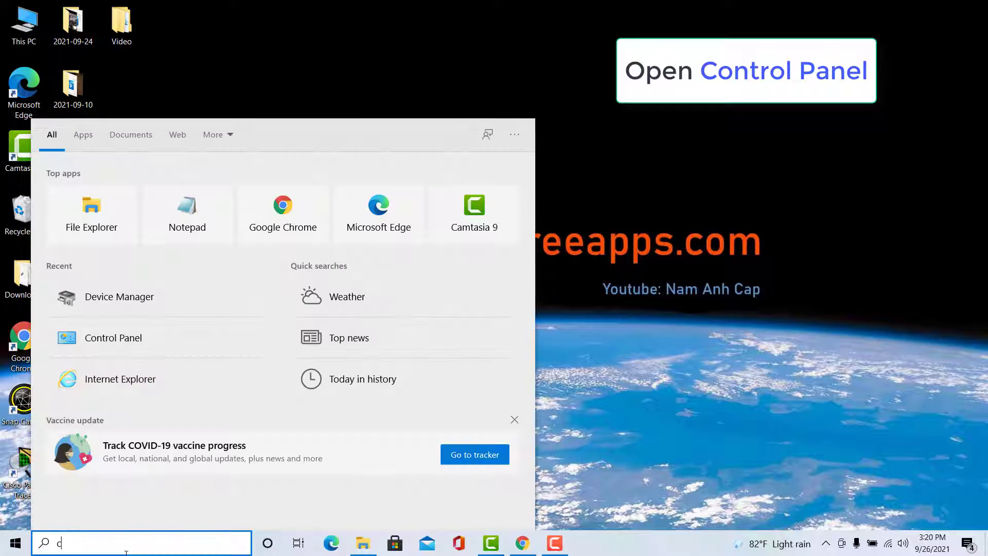
# Step: Reach Programs and Features via Control Panel's Uninstall a program link
pyautogui.write('ontrol panel')
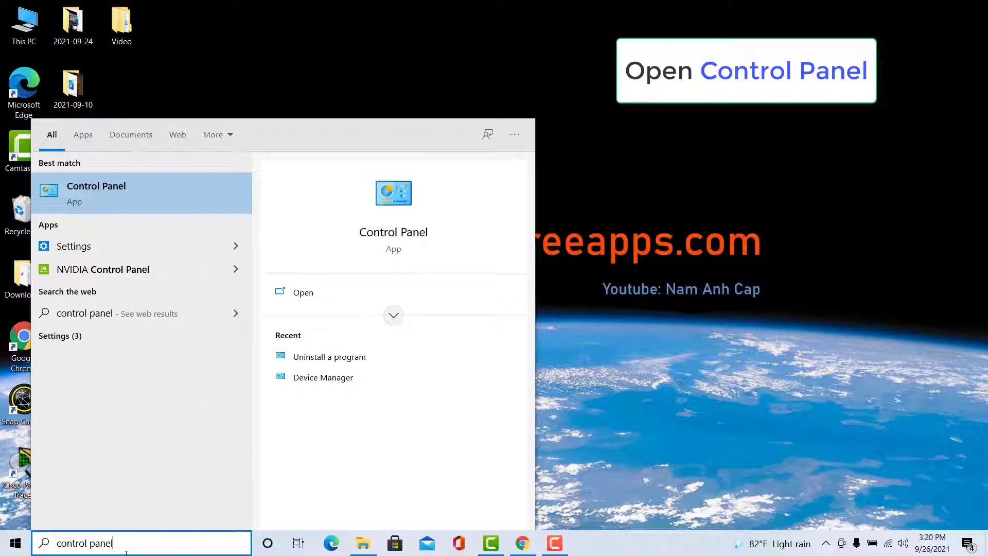
pyautogui.click(95, 192)
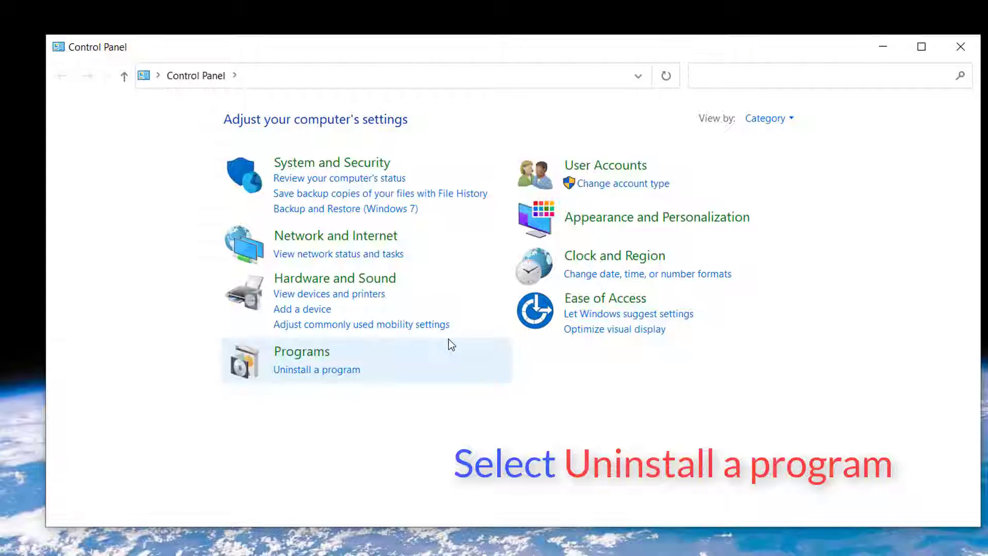
pyautogui.click(316, 369)
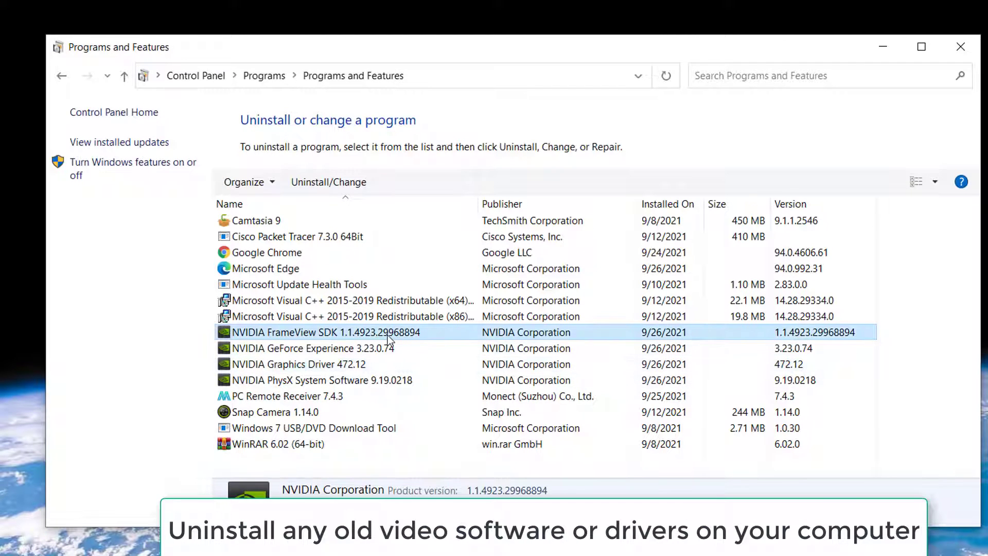
# Step: Remove NVIDIA GeForce Experience and NVIDIA PhysX System Software, then close Programs and Features
pyautogui.click(328, 182)
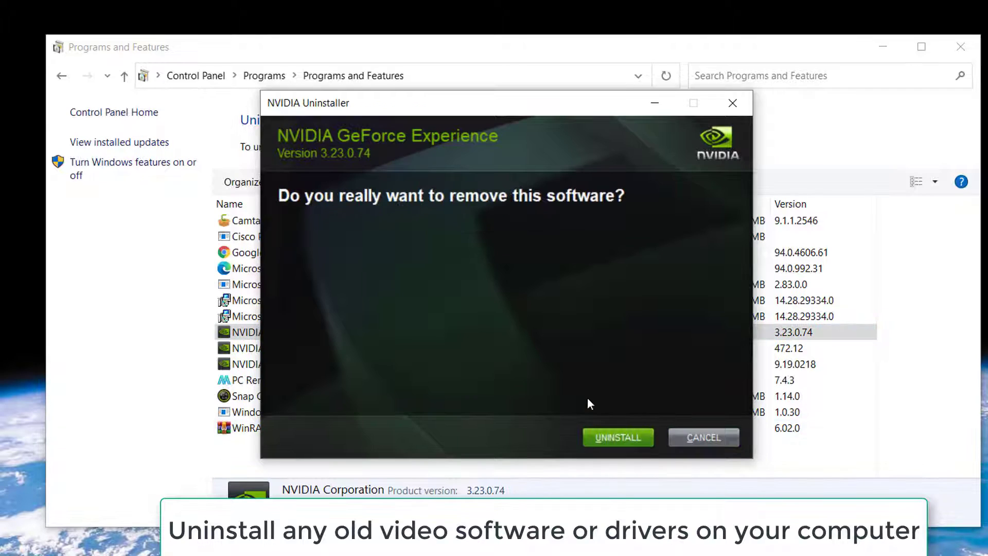
pyautogui.click(617, 438)
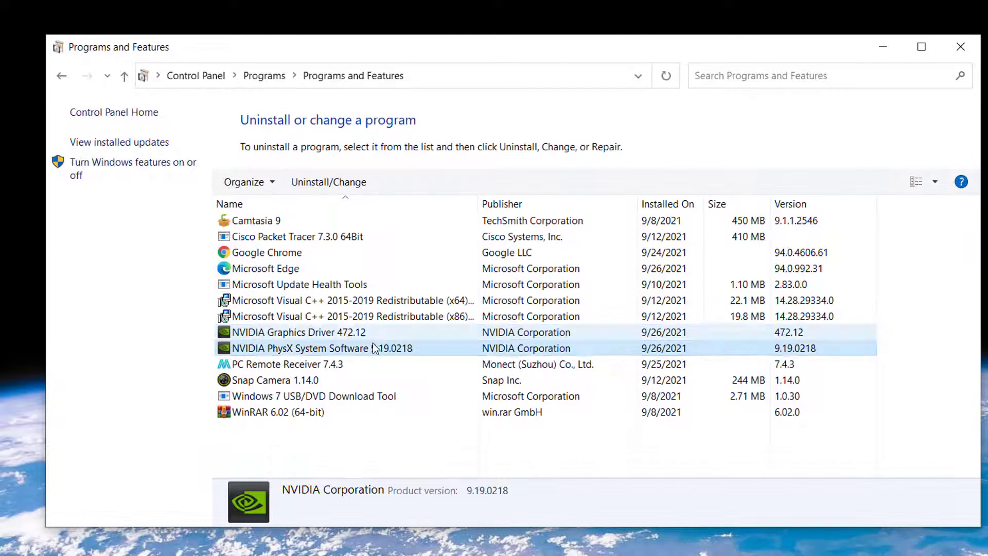
pyautogui.click(328, 181)
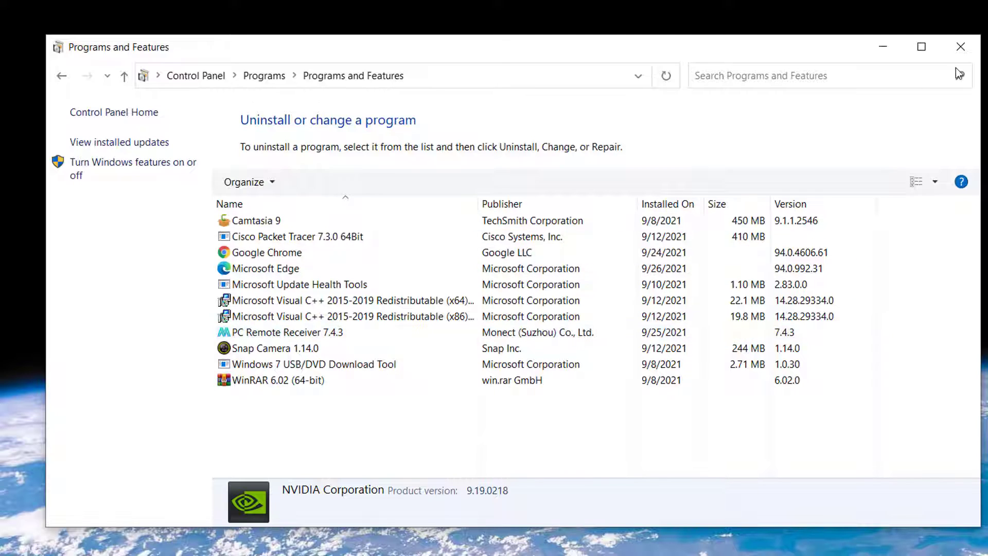
pyautogui.click(960, 47)
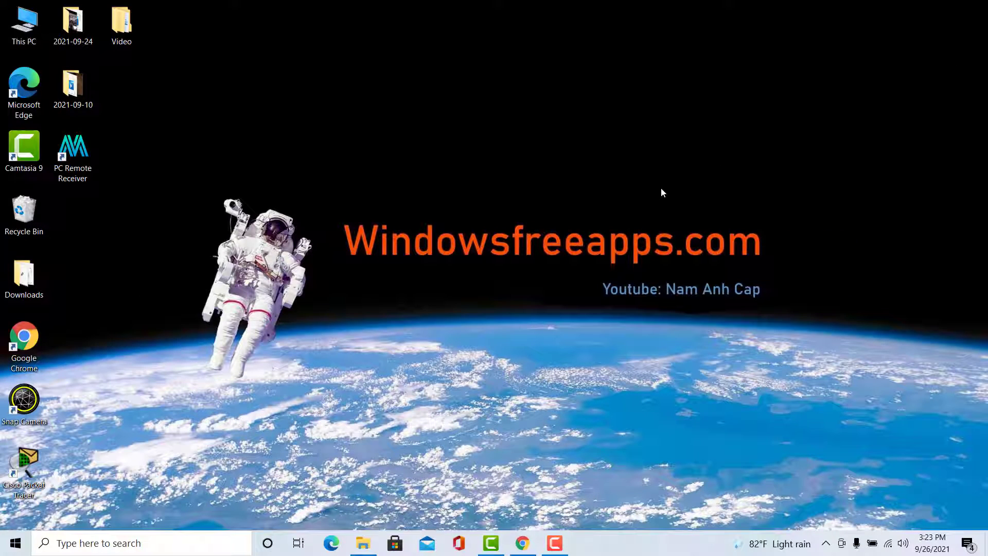
# Step: Restart the computer from the Start menu power options
pyautogui.click(13, 542)
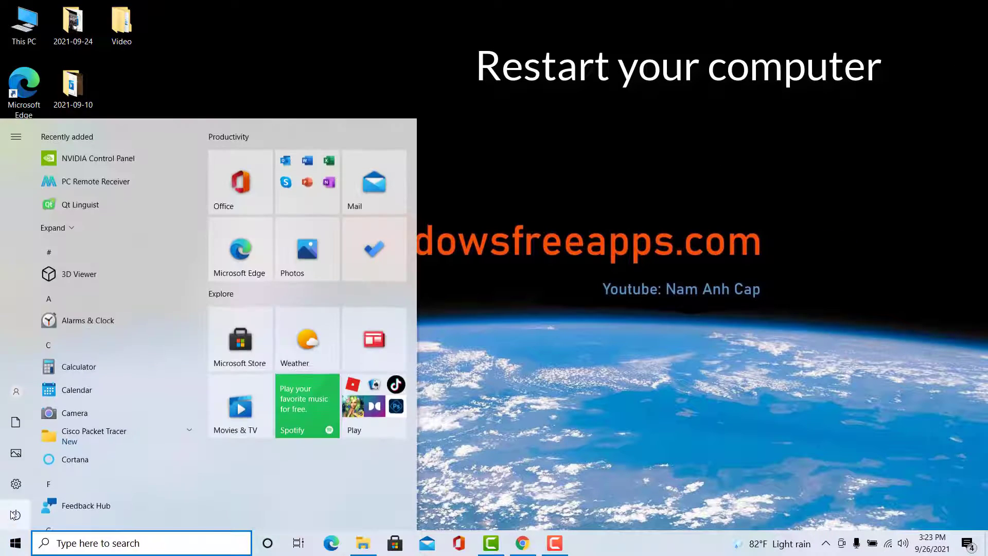
pyautogui.click(15, 514)
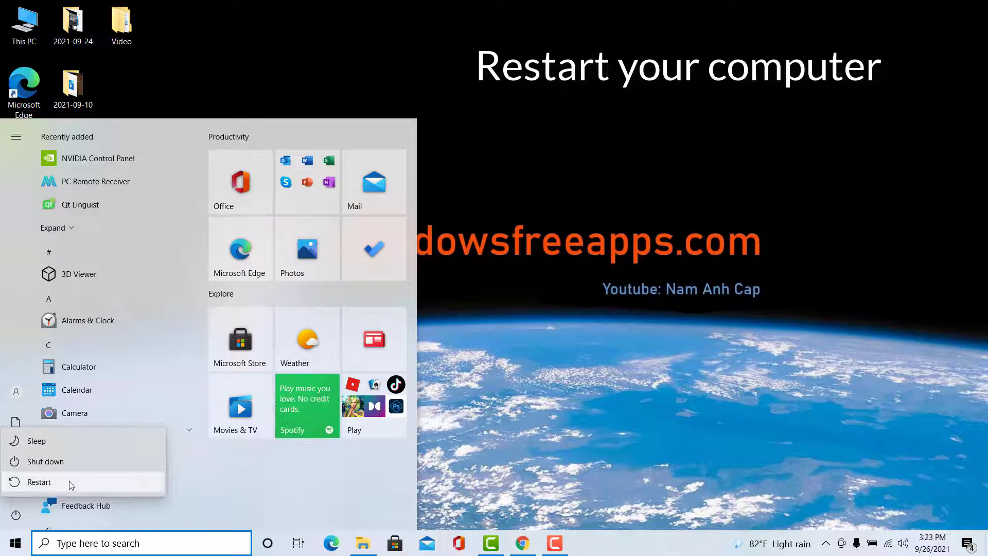
pyautogui.click(39, 482)
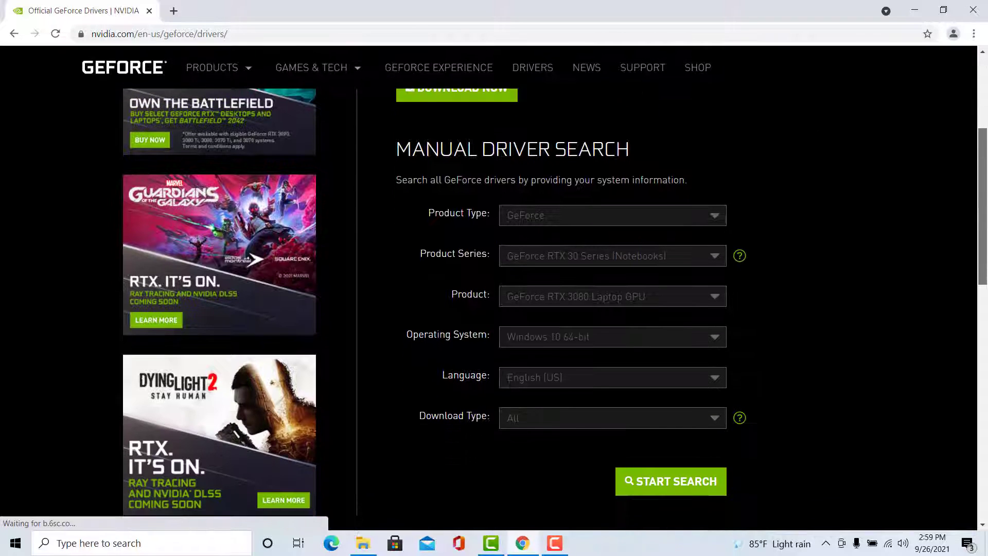
pyautogui.click(611, 215)
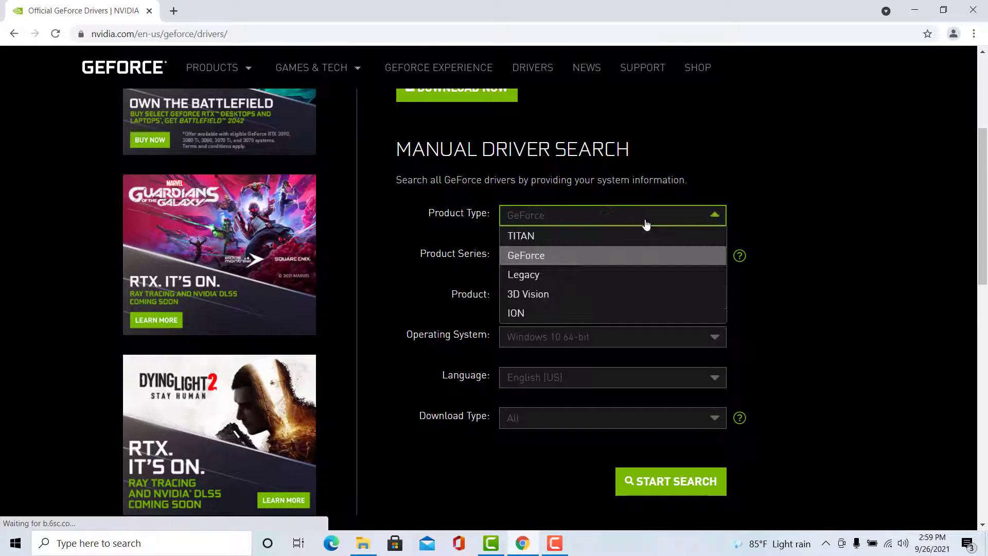
pyautogui.click(526, 256)
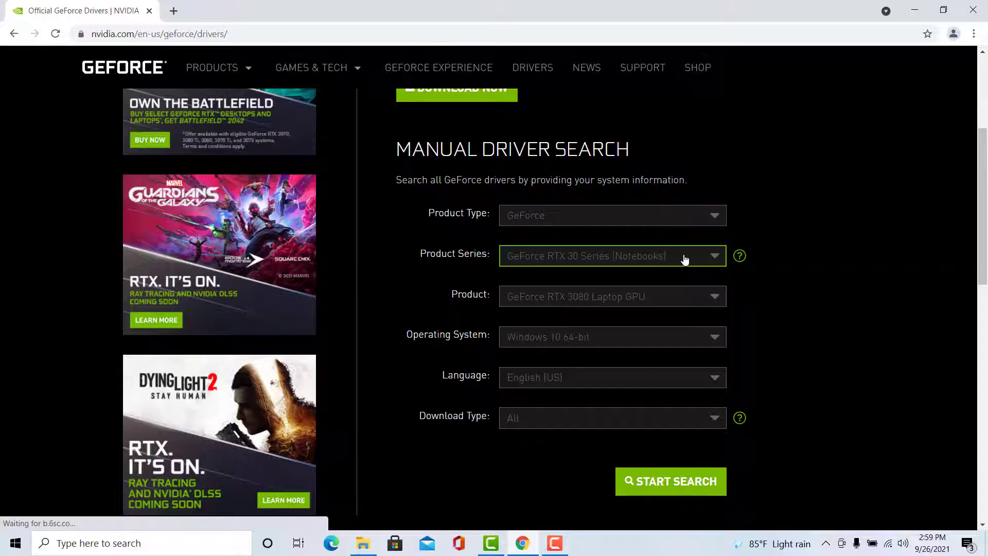
pyautogui.click(611, 257)
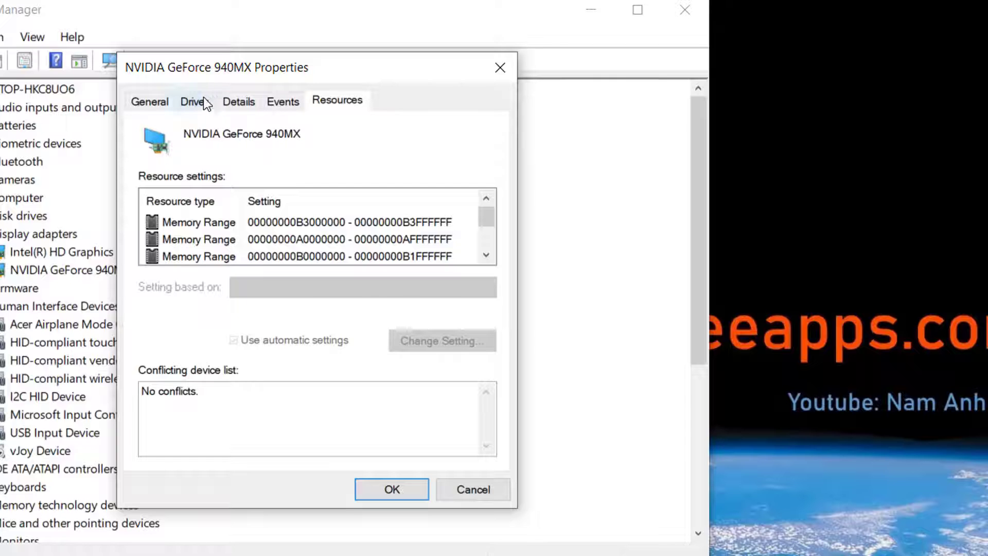
# Step: Show the Driver details of the GeForce 940MX: version 23.21.13.8873, dated 12/18/2017
pyautogui.click(194, 102)
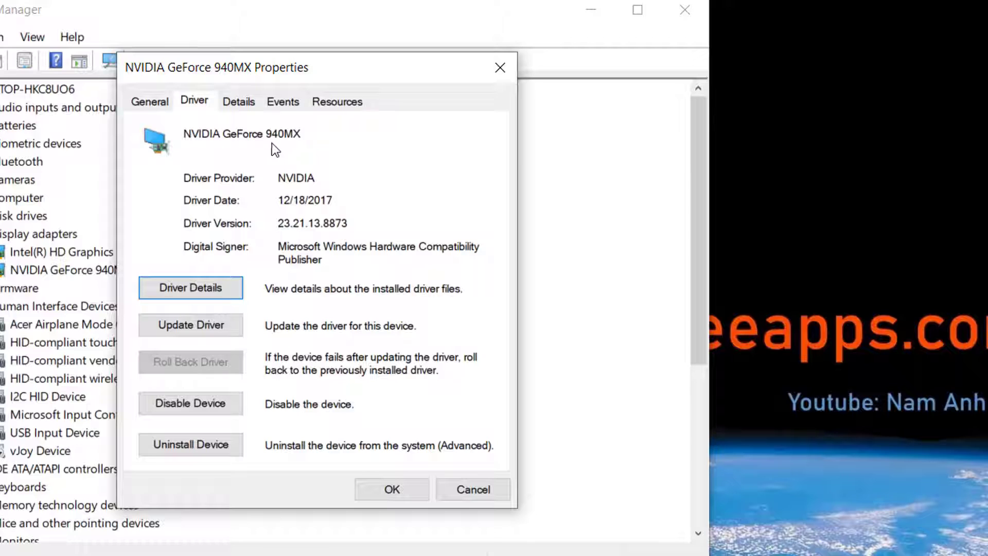
pyautogui.moveTo(287, 140)
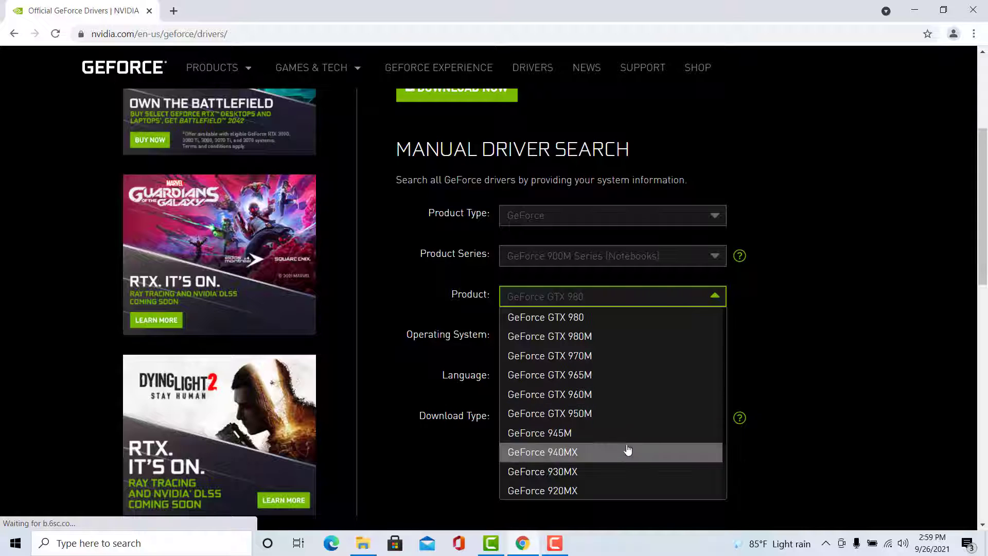
# Step: Search NVIDIA drivers for GeForce 940MX on Windows 10 64-bit in English (US)
pyautogui.click(541, 451)
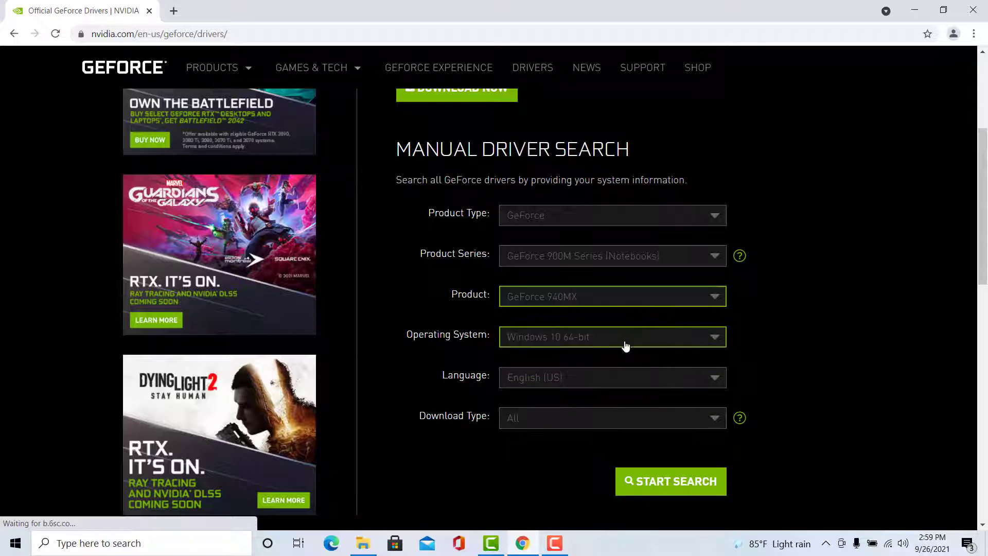
pyautogui.click(611, 336)
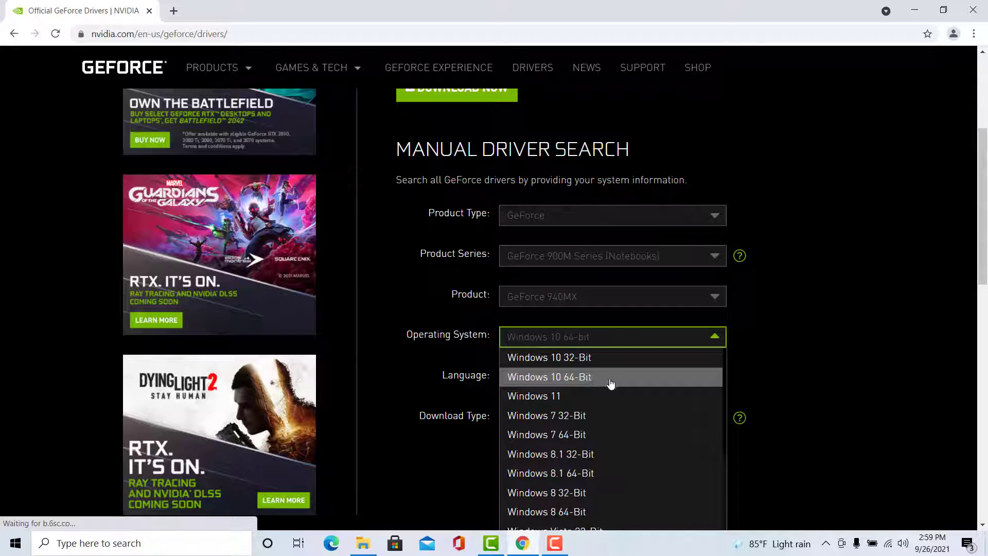
pyautogui.click(548, 376)
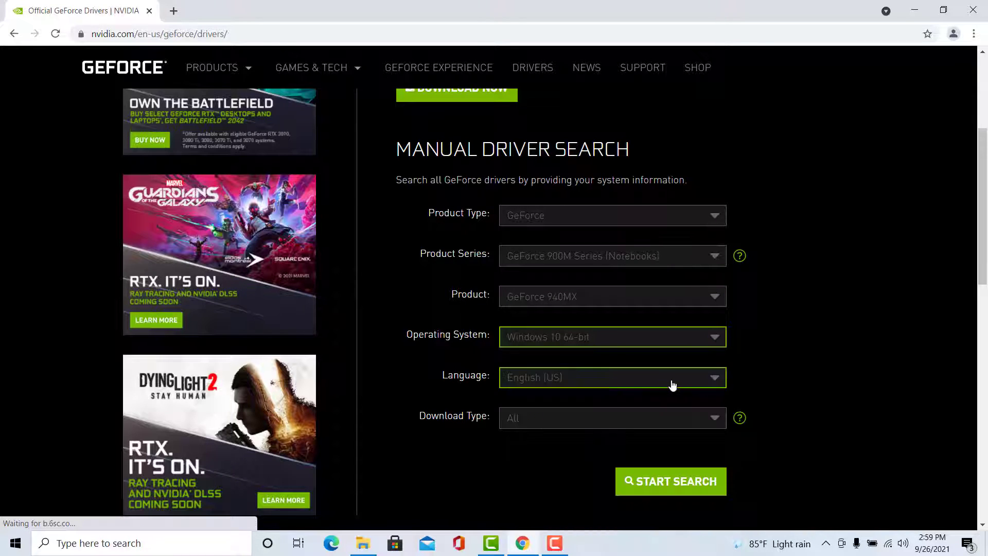
pyautogui.click(611, 377)
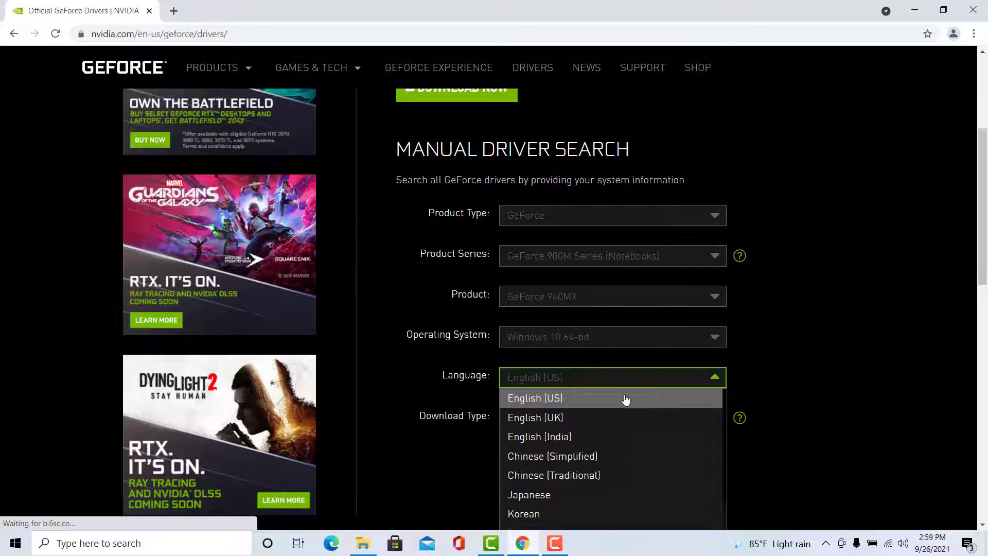
pyautogui.click(611, 417)
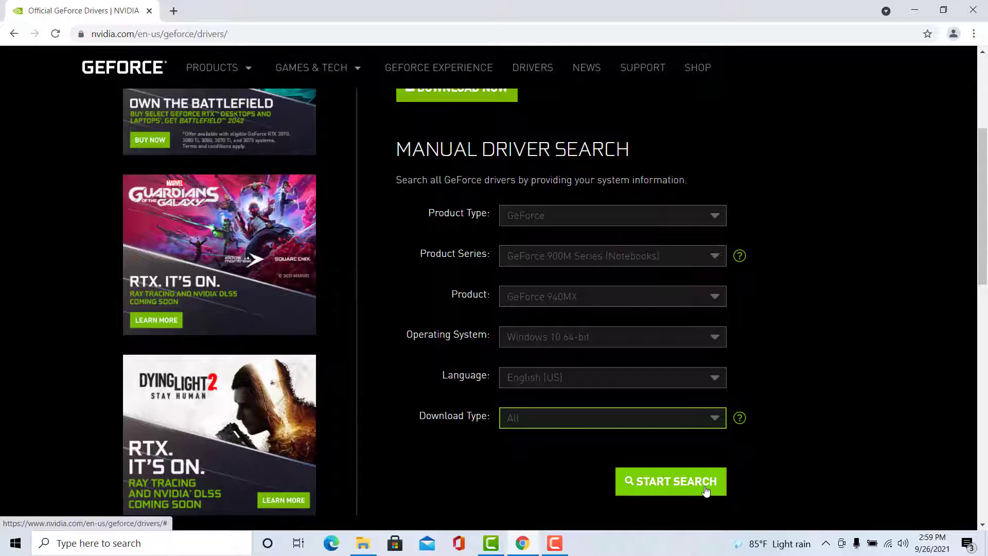
pyautogui.click(670, 482)
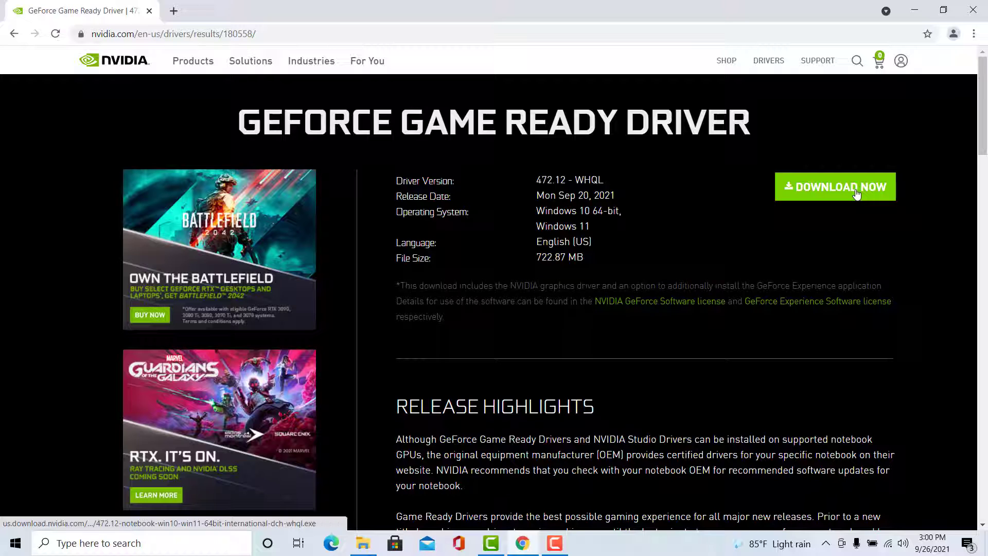
# Step: Download the Game Ready Driver 472.12 from the results
pyautogui.click(834, 186)
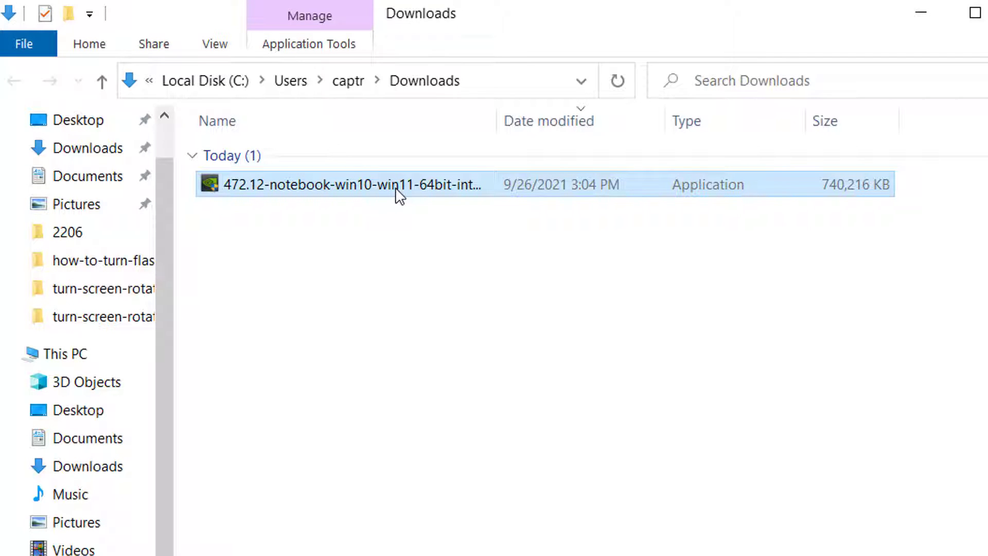
# Step: Run the downloaded 472.12 installer and extract it to the default folder
pyautogui.doubleClick(319, 185)
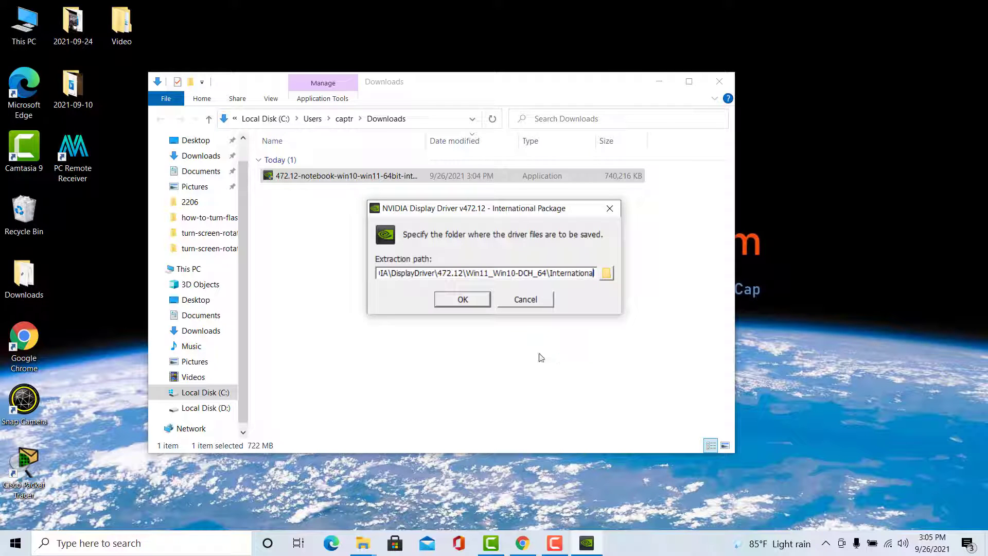
pyautogui.click(462, 298)
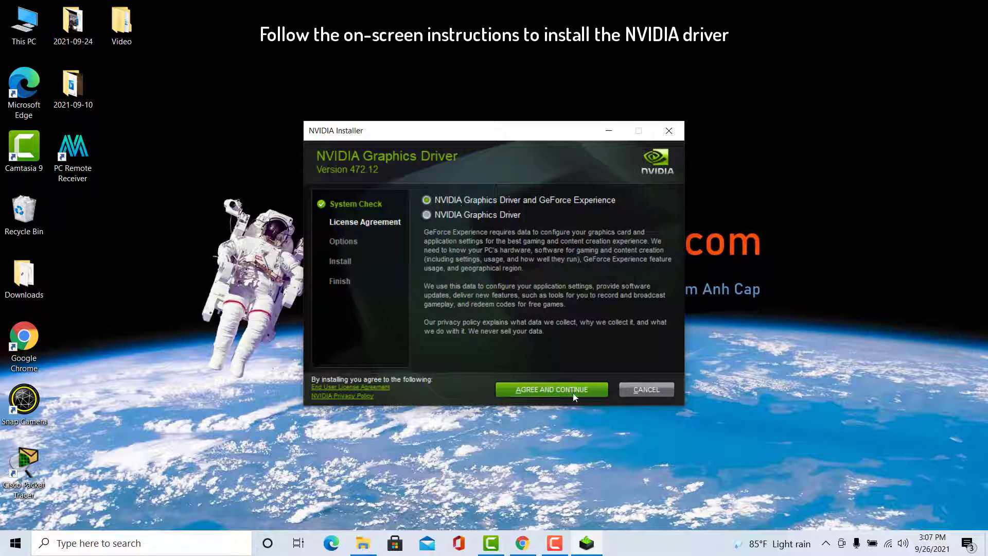
# Step: Agree to the license and continue with Express (Recommended) installation
pyautogui.click(551, 389)
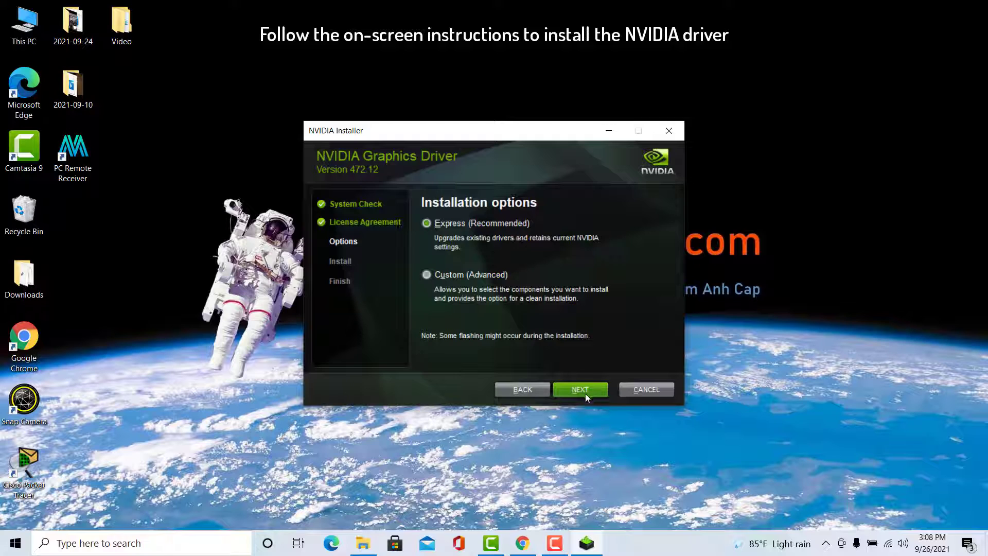
pyautogui.click(579, 389)
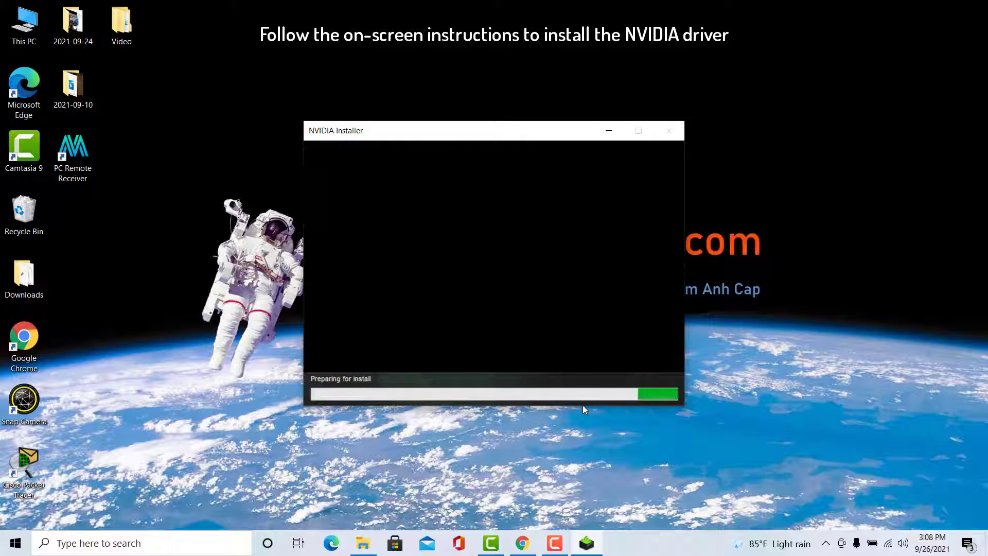